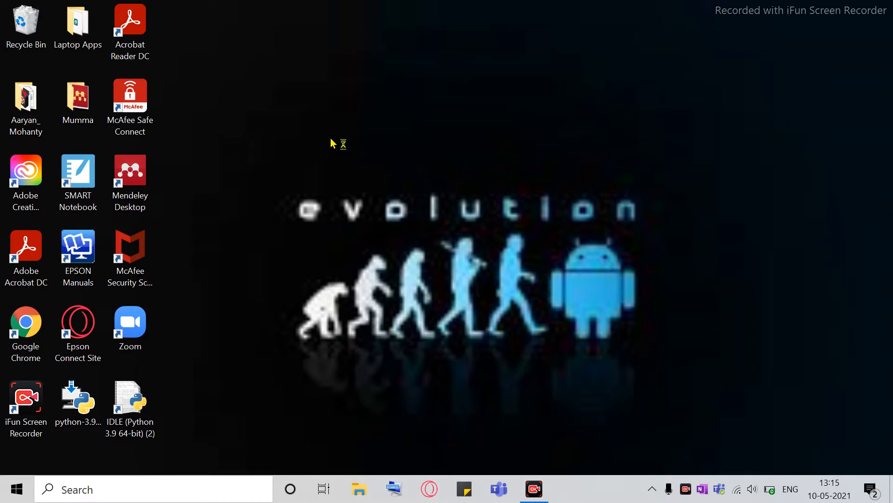
Search Google for 'skribbl.io auto draw by github' and reach the repository page
type("gog")
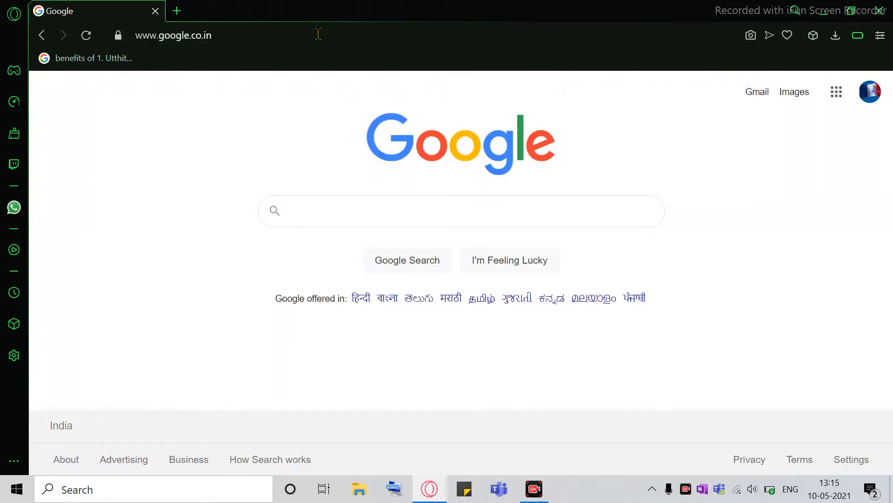
left_click(414, 212)
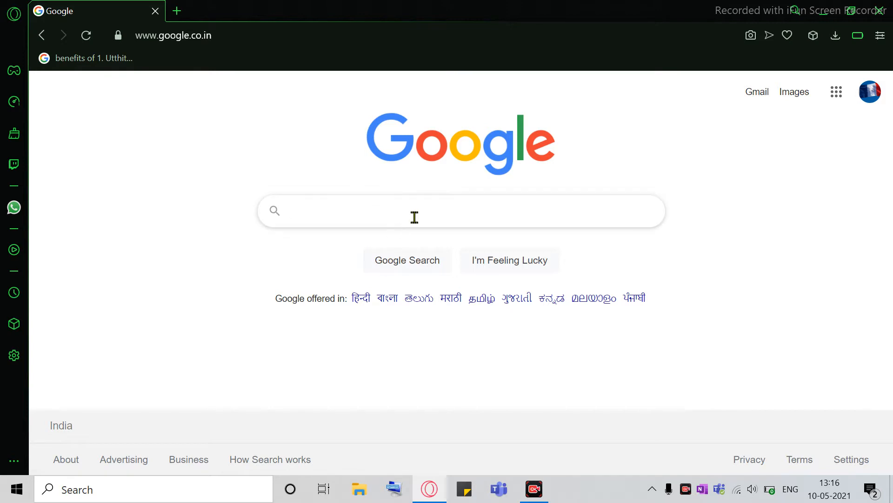
left_click(414, 212)
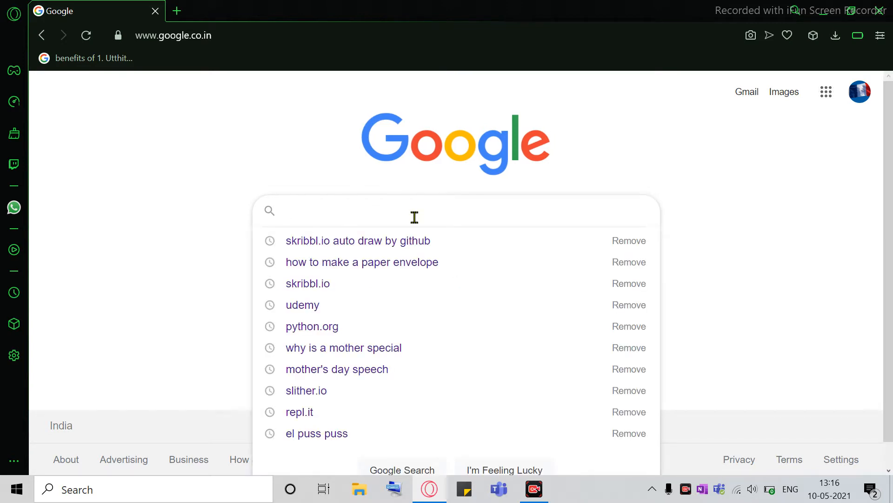
type("skribbl.io auto draw by g")
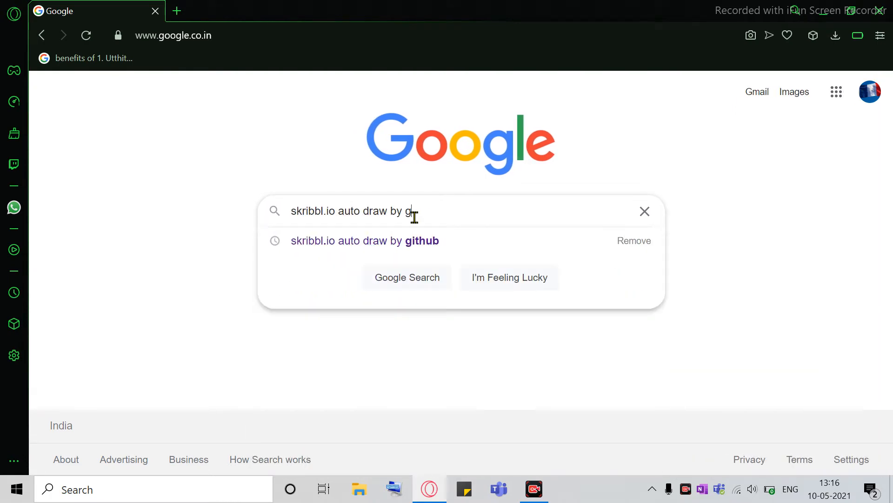
type("ithub")
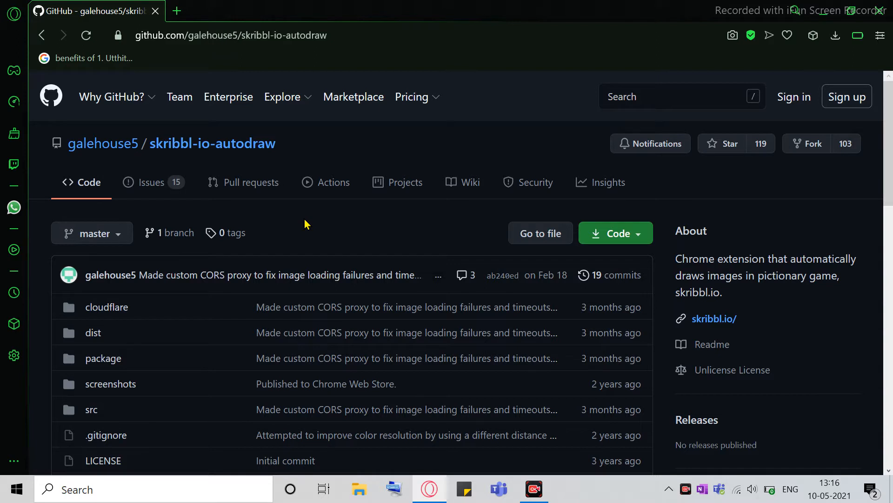
mouse_move(814, 250)
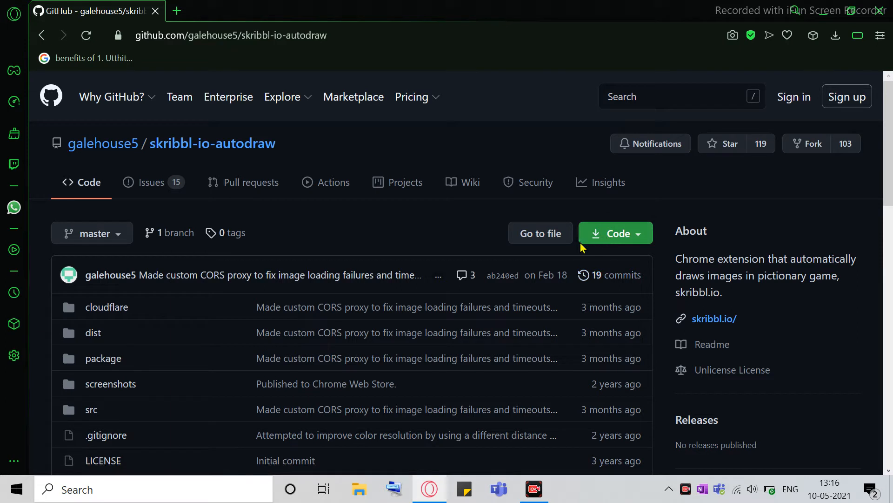
mouse_move(599, 244)
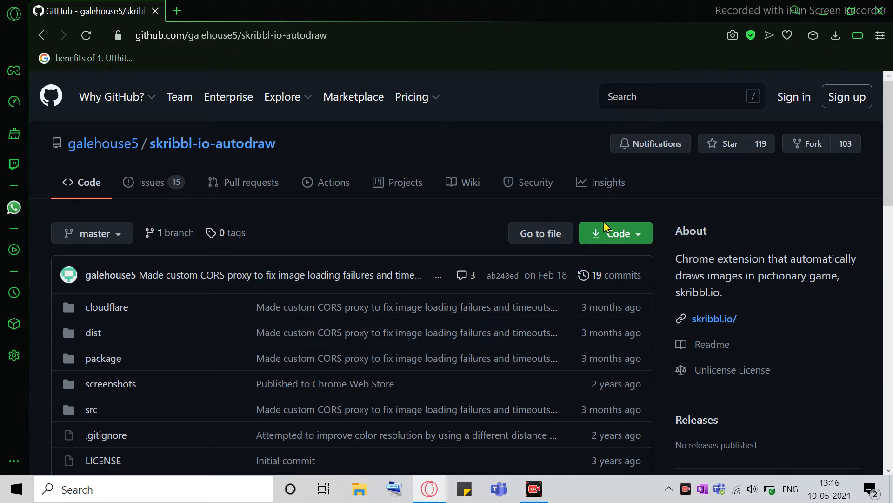
Download the skribbl-io-autodraw repository as a ZIP archive via the Code menu
left_click(615, 233)
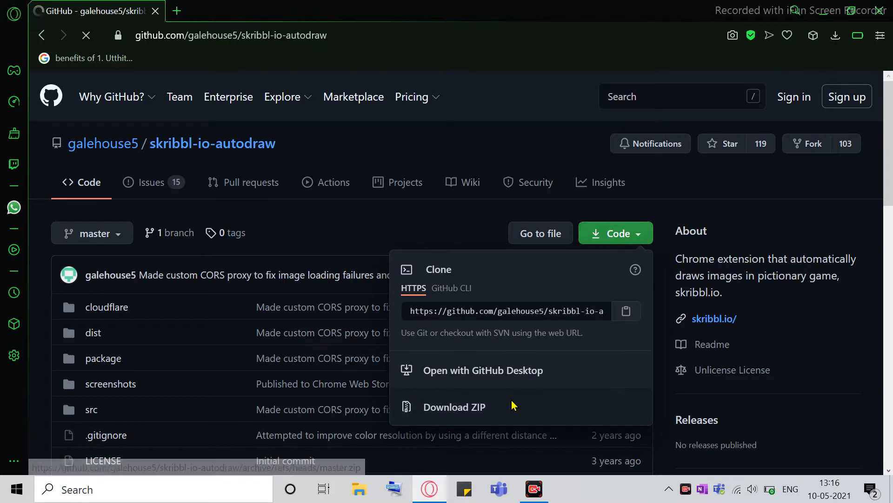
left_click(454, 407)
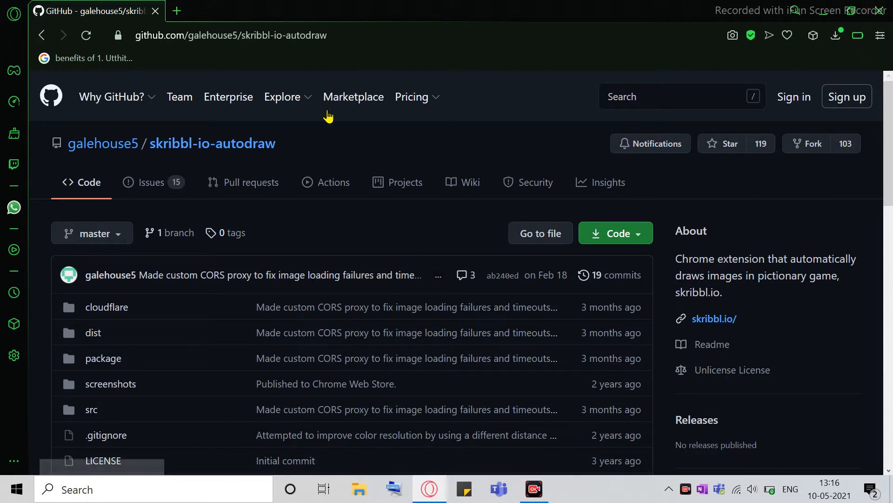
Check the site's connection security details, dismiss them, and minimise to the desktop
left_click(117, 35)
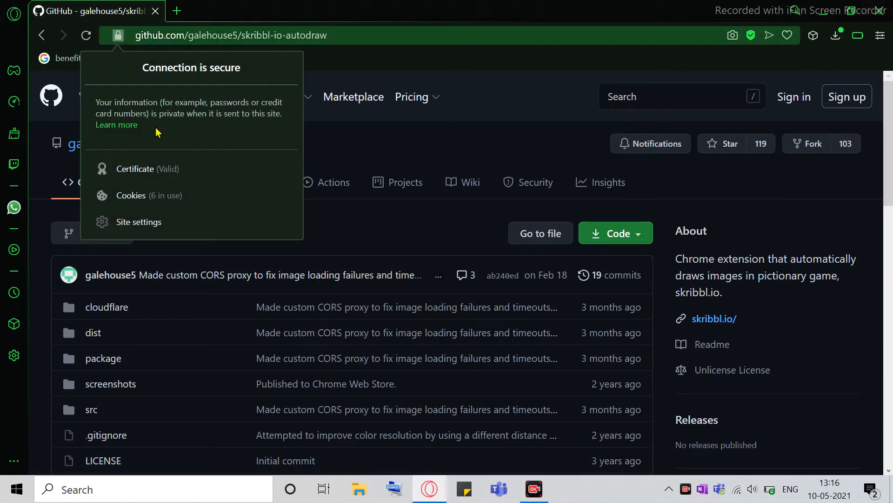
left_click(375, 224)
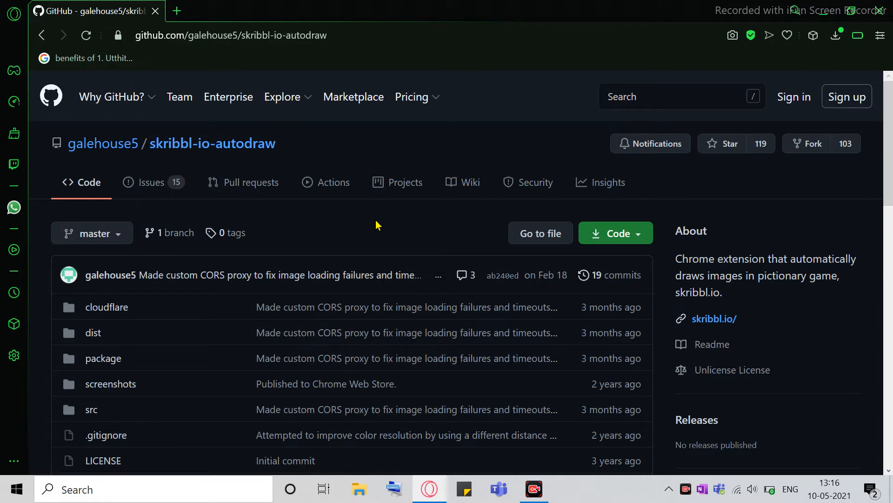
left_click(836, 35)
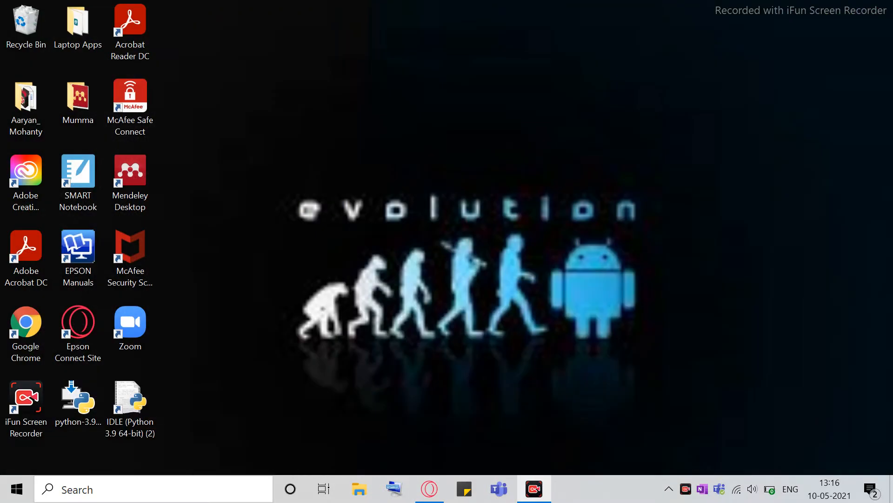
mouse_move(418, 376)
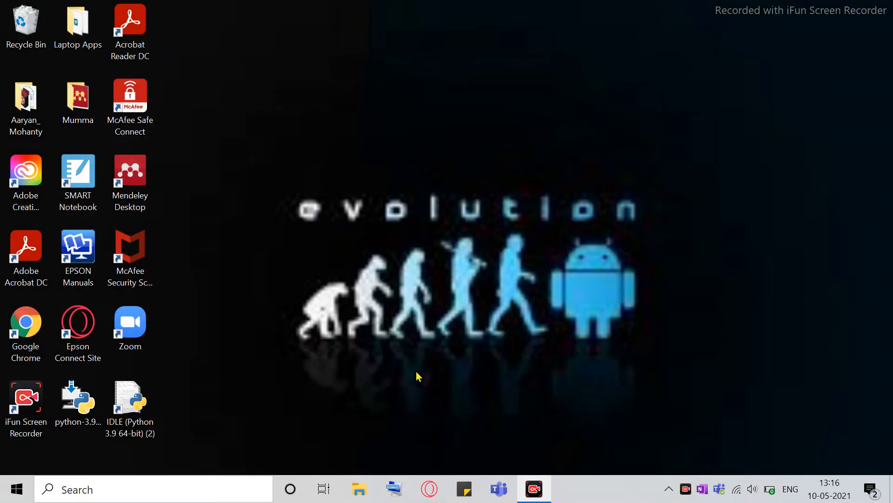
mouse_move(408, 355)
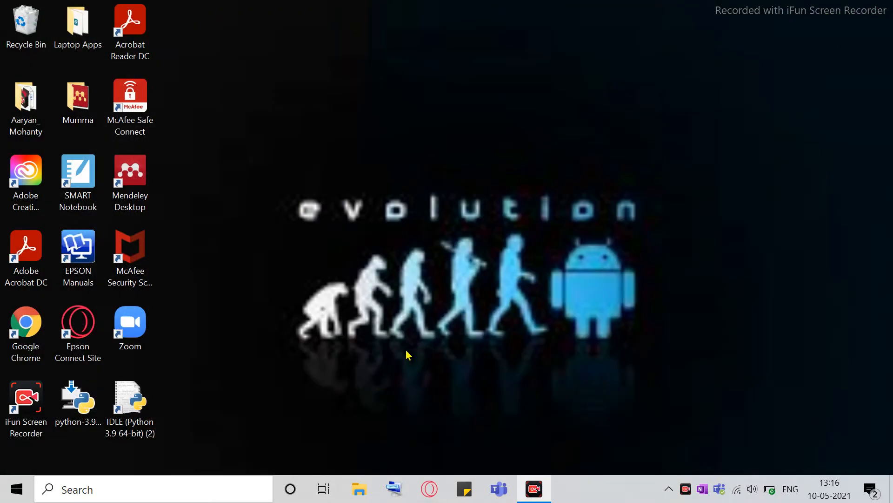
Move the skribbl-io-autodraw-master ZIP from Downloads into the Aaryan_Mohanty Desktop folder
left_click(359, 489)
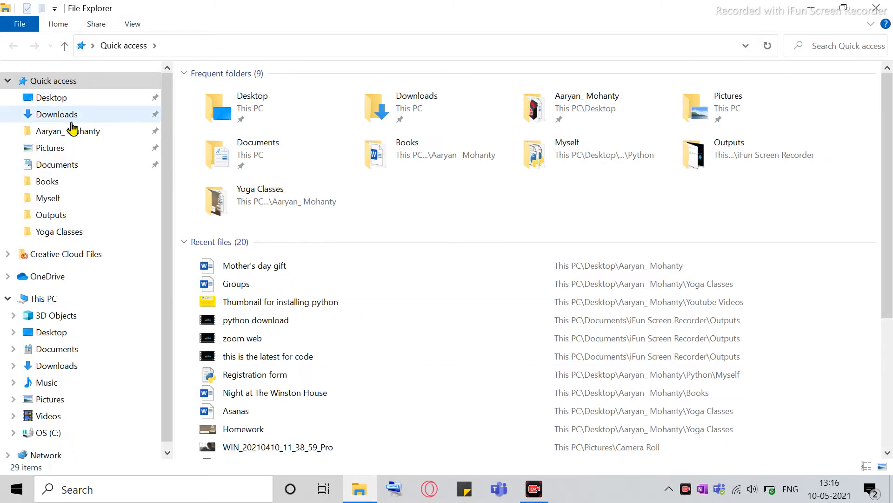
left_click(57, 114)
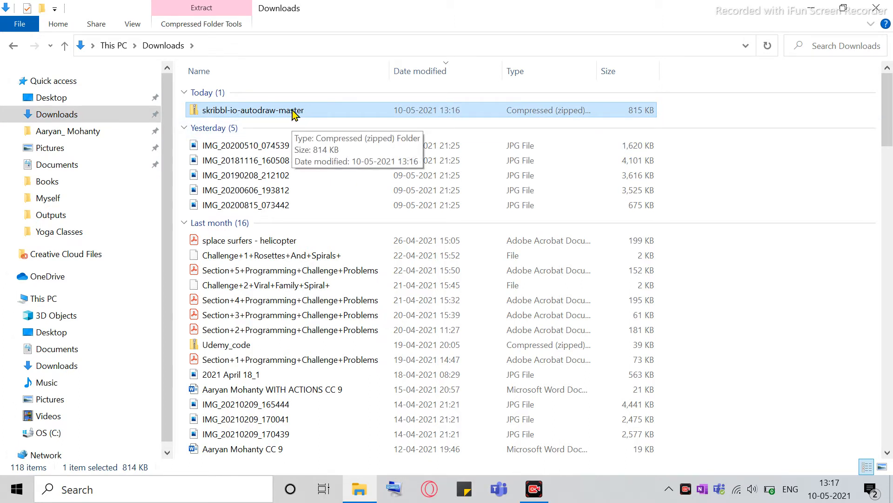
mouse_move(247, 118)
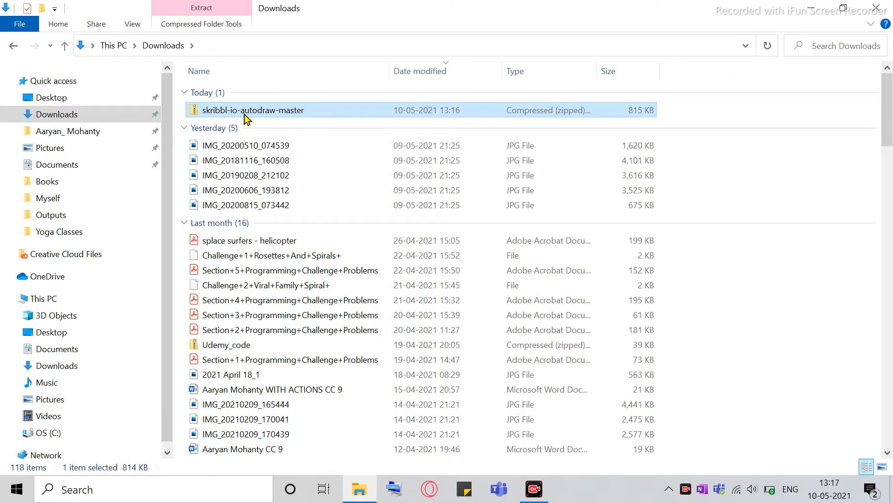
mouse_move(252, 110)
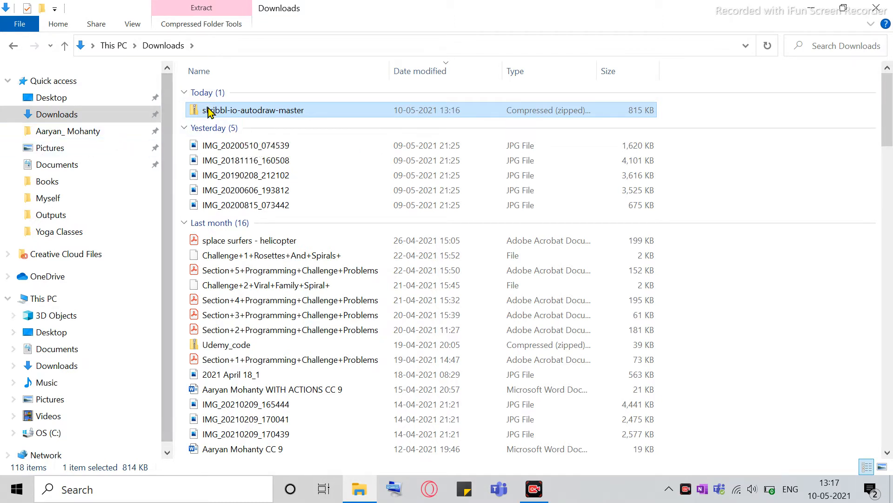
left_click_drag(253, 110, 68, 131)
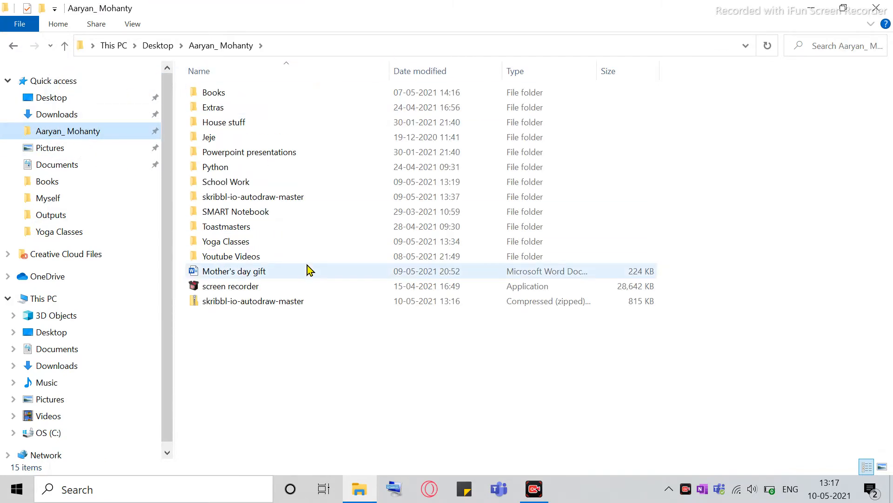
mouse_move(222, 301)
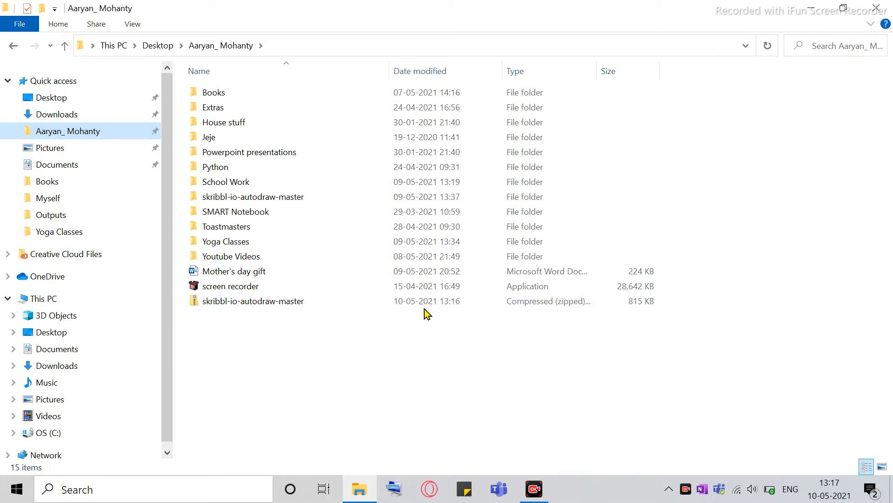
Select the skribbl-io-autodraw-master ZIP and bring up its context actions
left_click(253, 301)
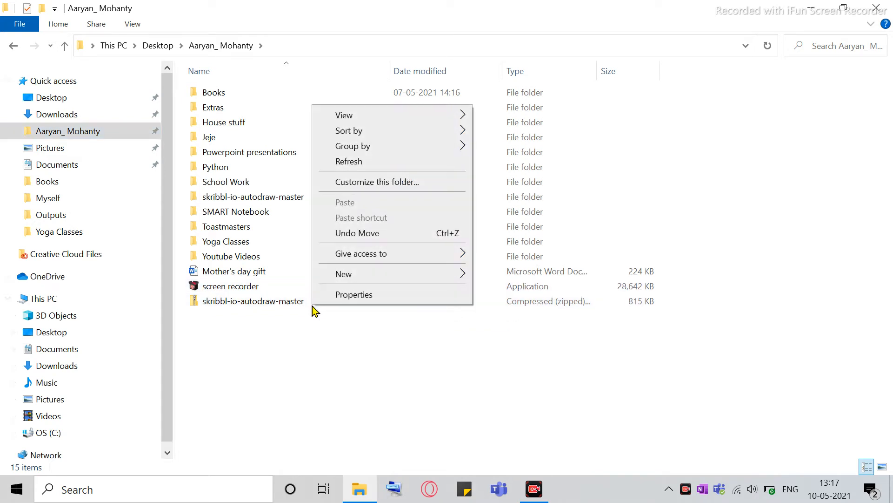
left_click(253, 301)
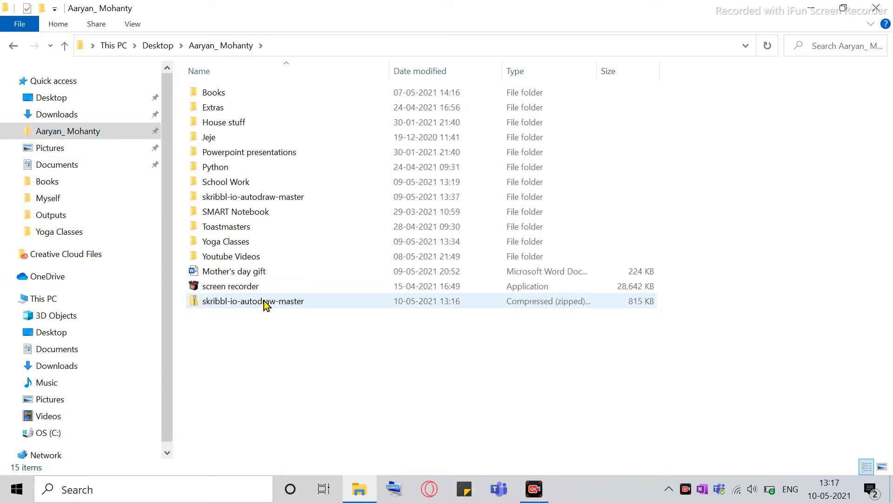
left_click(254, 301)
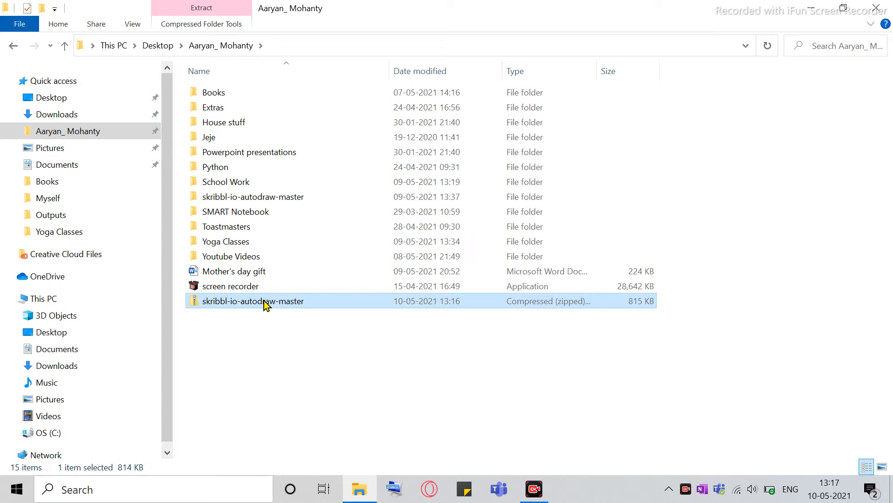
right_click(253, 300)
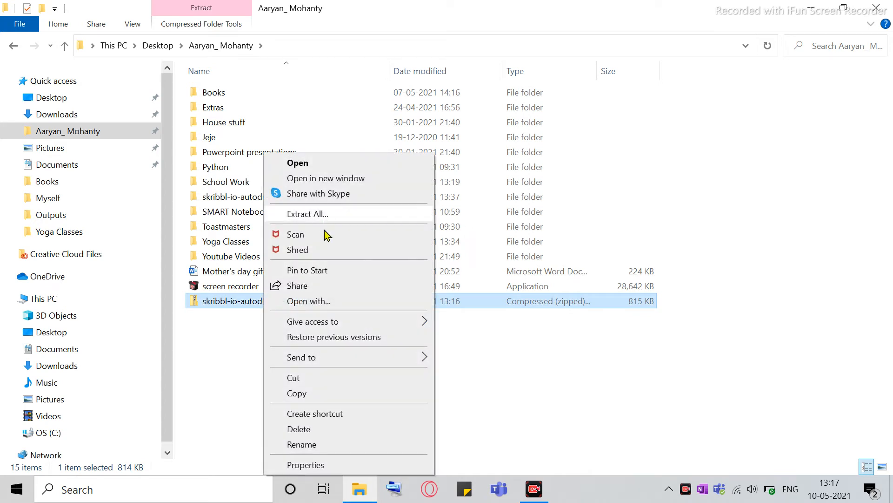
mouse_move(335, 223)
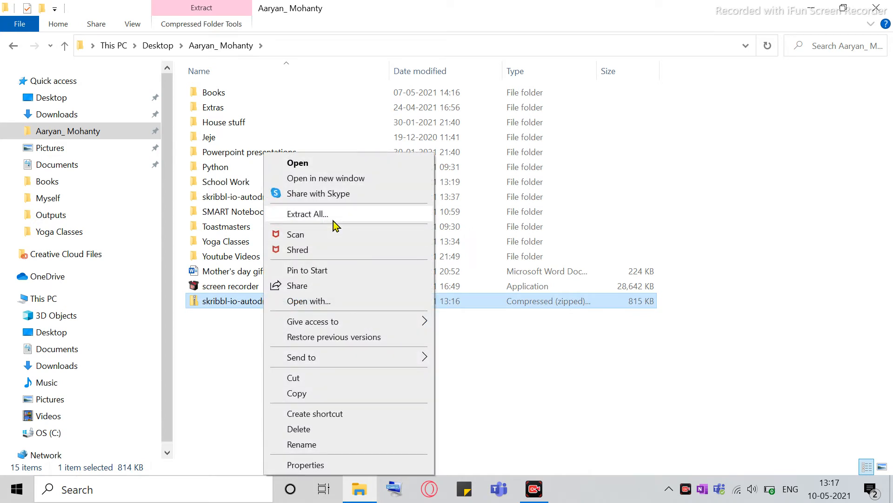
Extract All into the suggested same-named folder, replacing the existing files
left_click(308, 214)
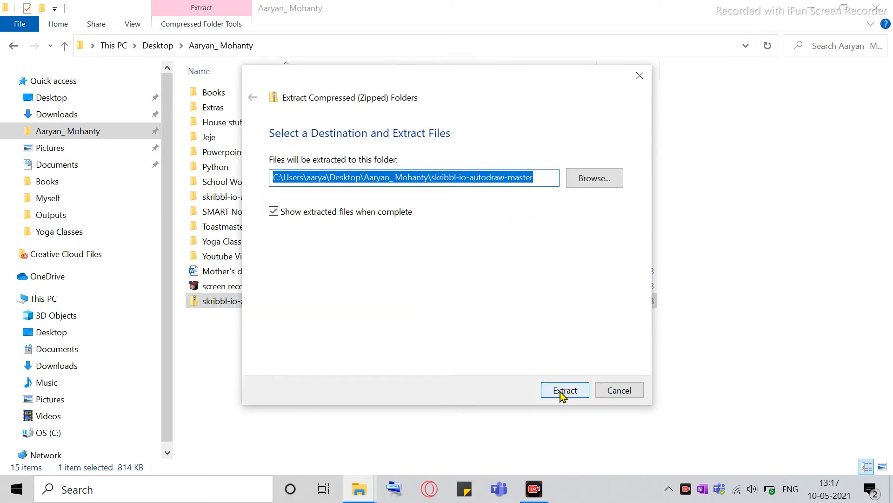
left_click(564, 390)
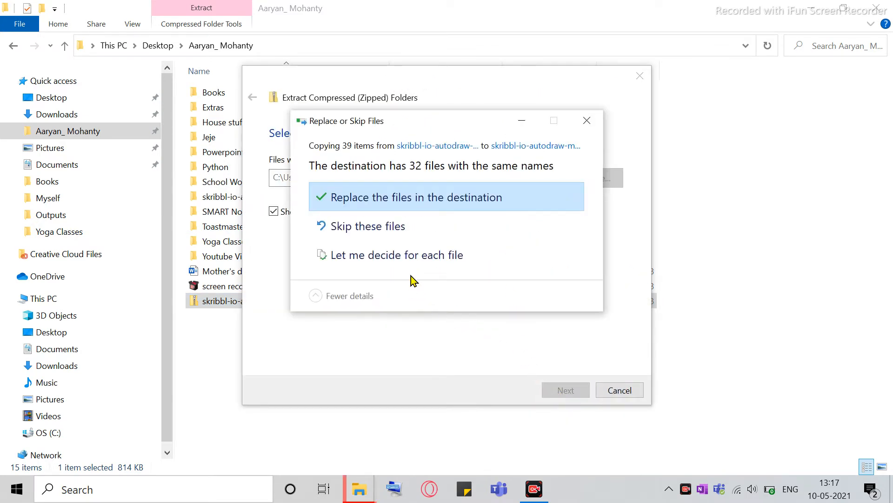
mouse_move(397, 194)
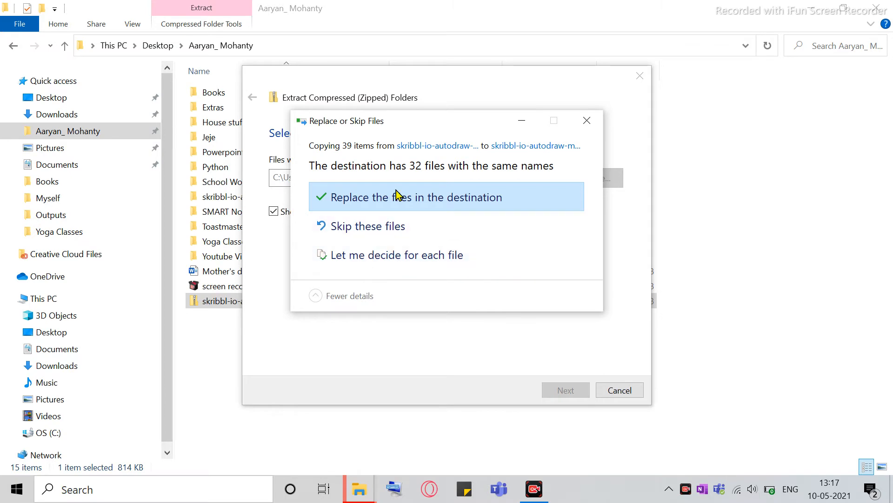
left_click(421, 196)
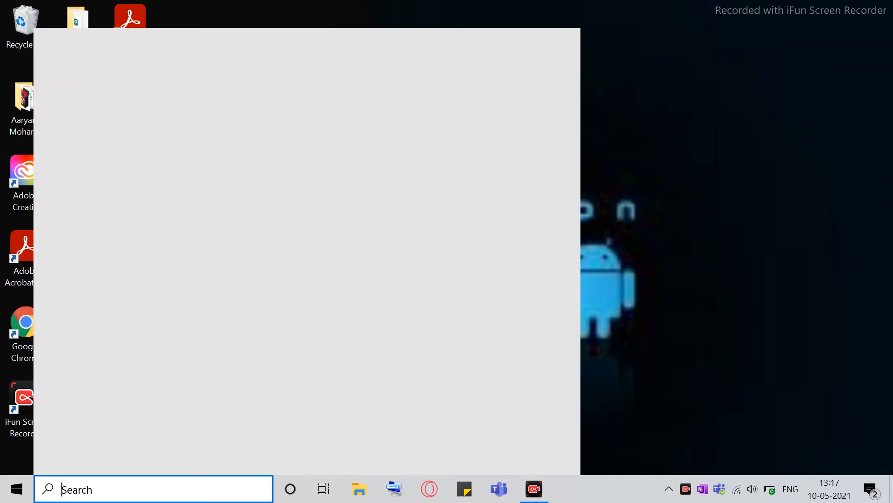
Launch Google Chrome from the Start search and maximise it
type("chrome")
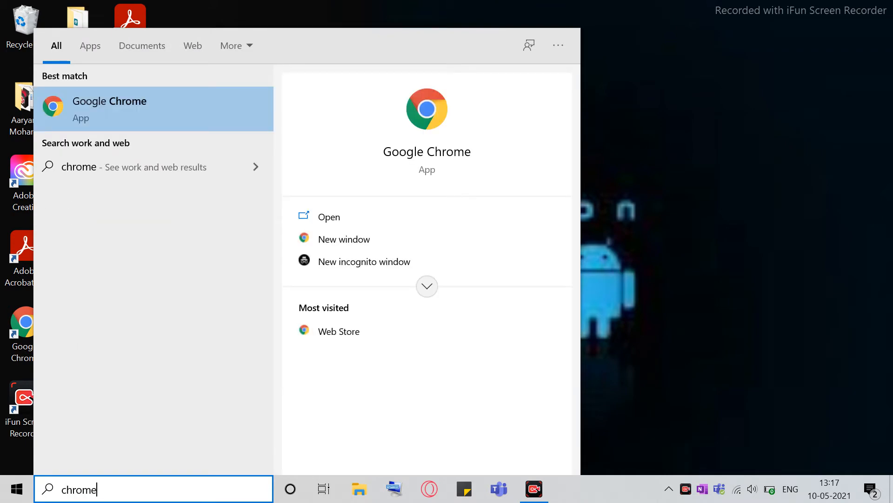
left_click(110, 109)
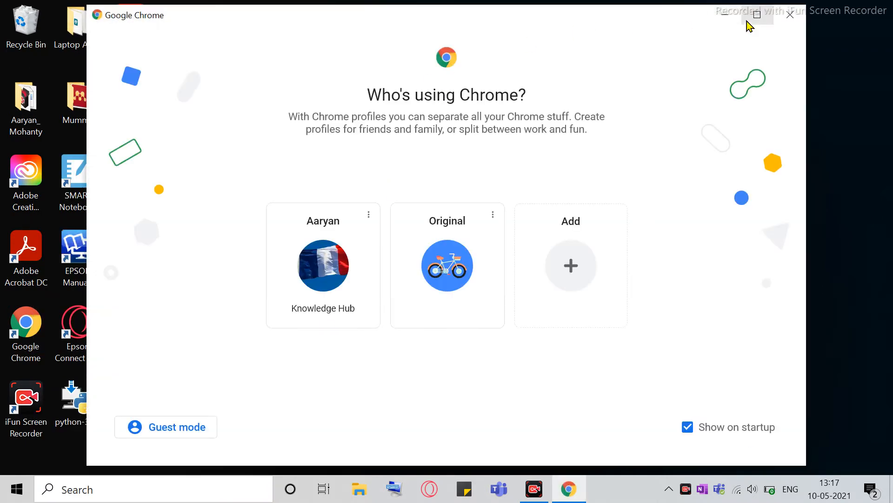
left_click(757, 15)
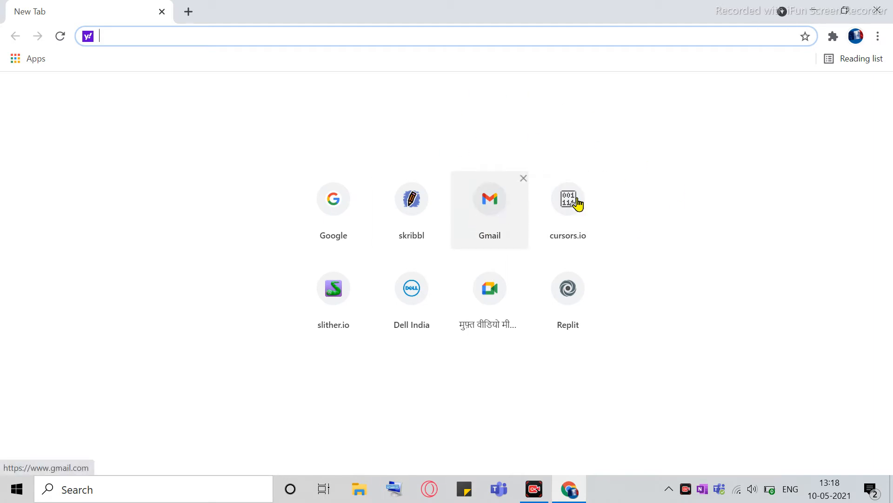
Reach the Extensions management page through the main menu's More tools
left_click(878, 36)
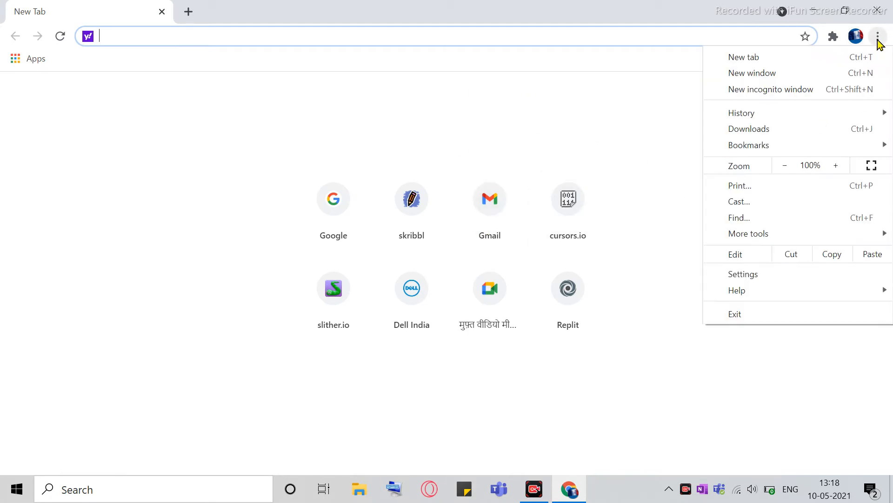
mouse_move(772, 244)
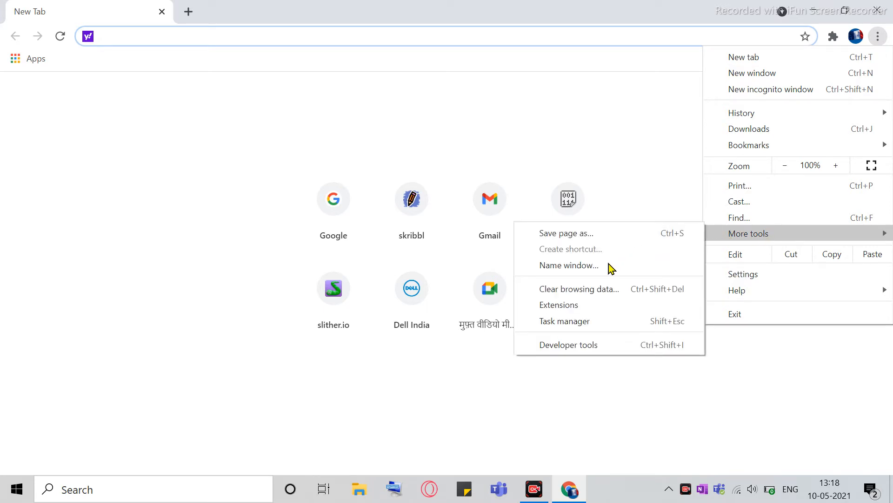
left_click(558, 304)
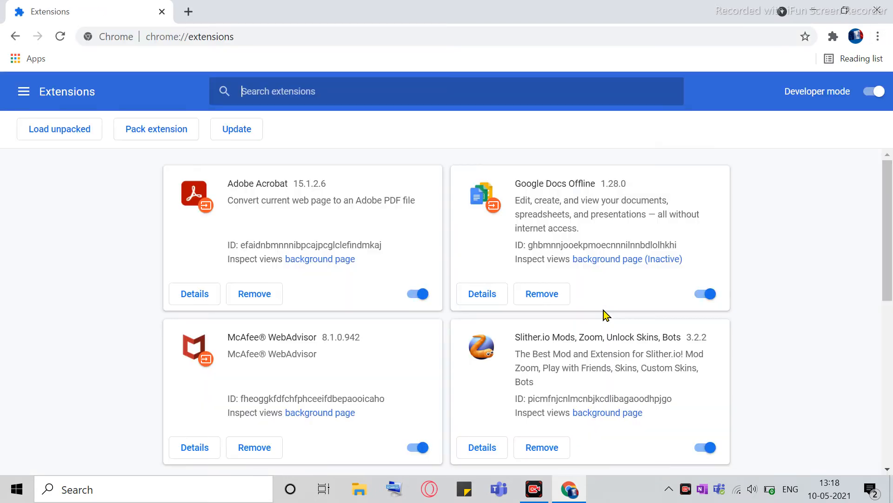
Toggle Developer mode off and back on so it ends up enabled
left_click(871, 91)
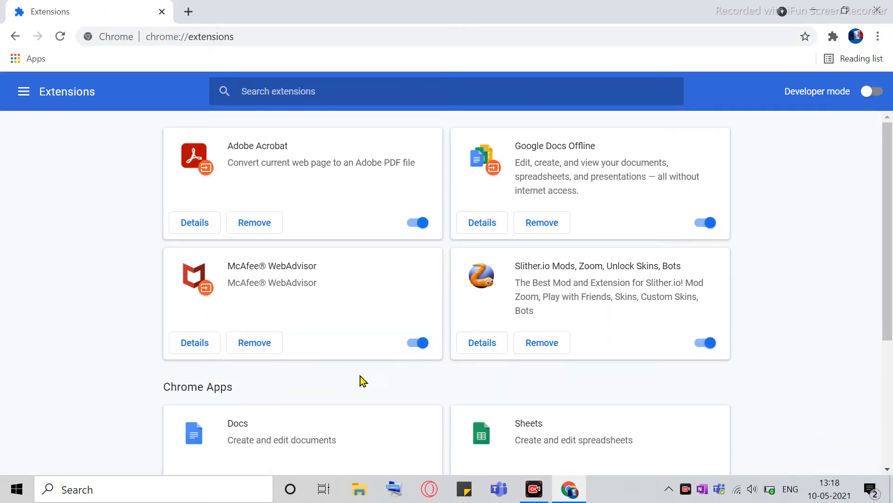
mouse_move(805, 204)
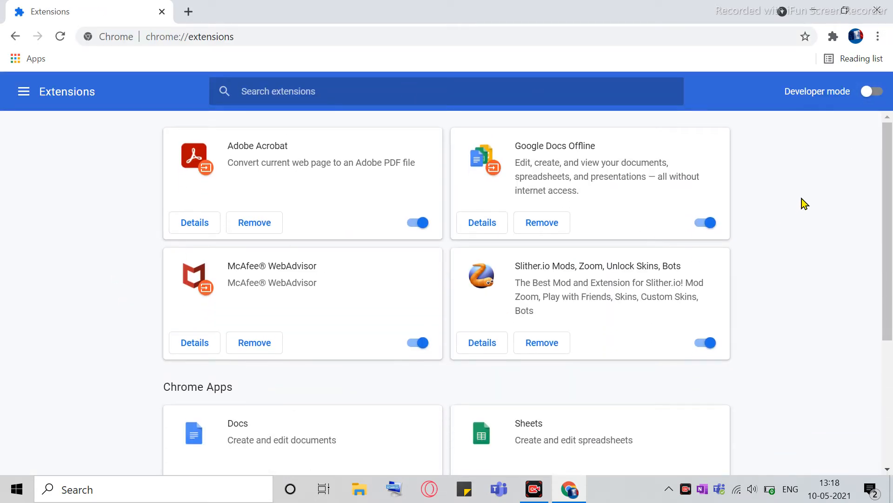
left_click(871, 91)
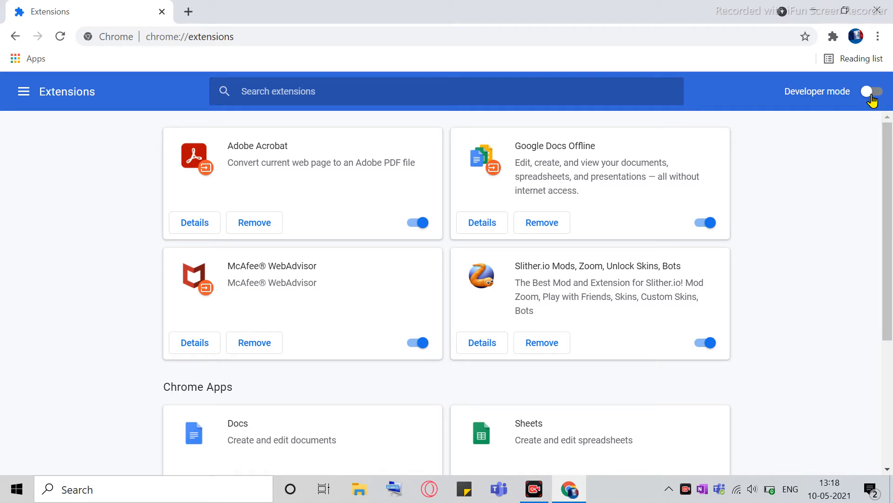
left_click(871, 91)
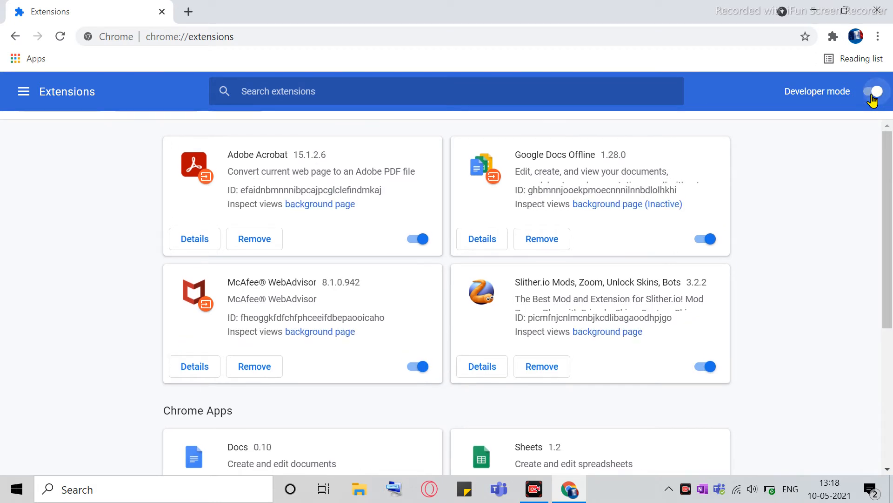
left_click(877, 91)
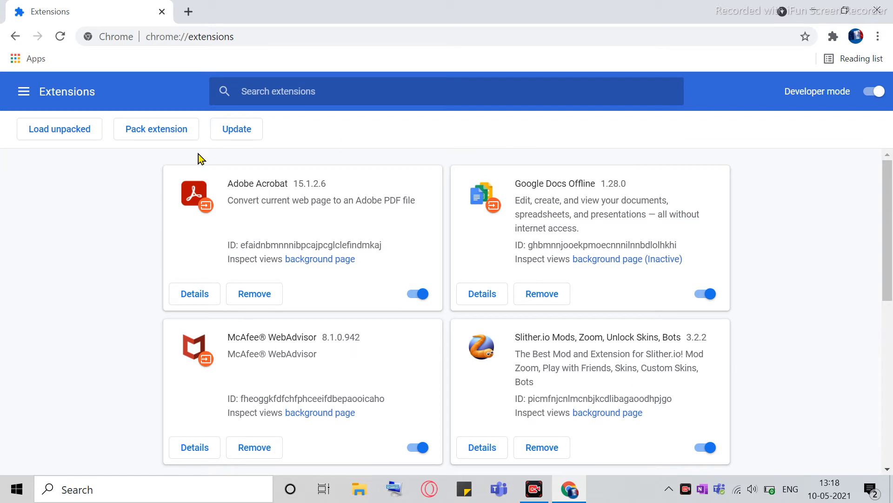
mouse_move(4, 139)
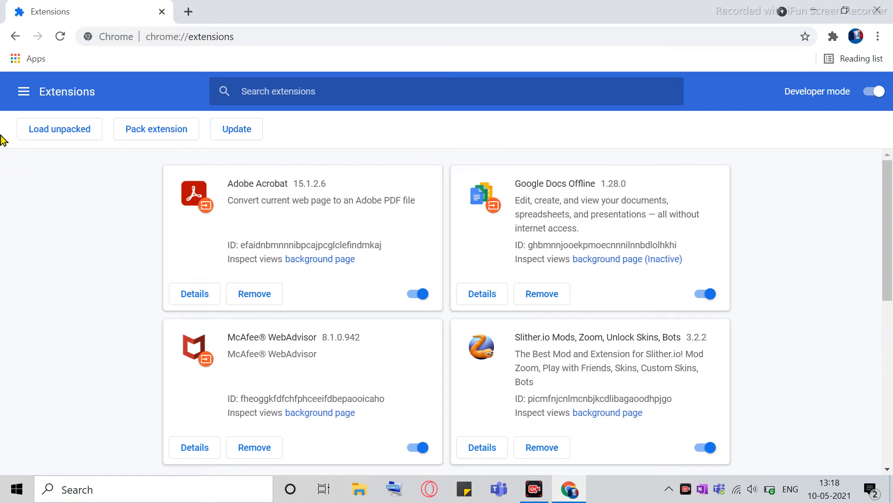
mouse_move(112, 117)
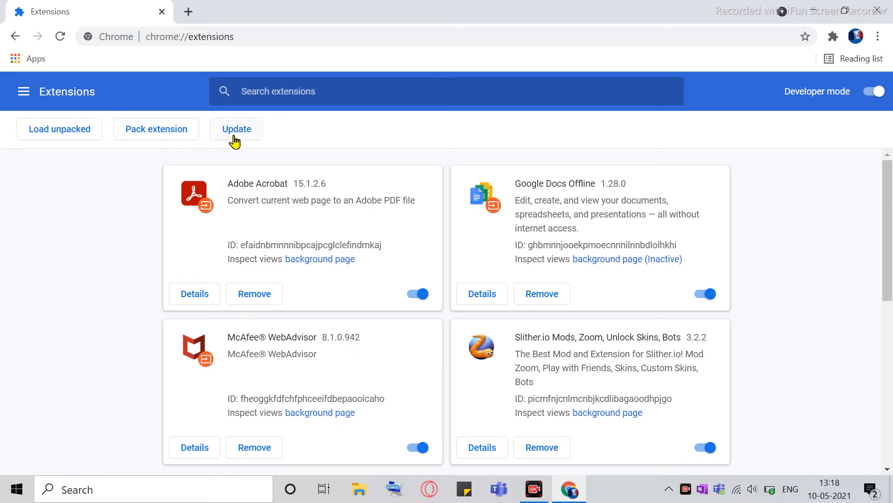
mouse_move(51, 138)
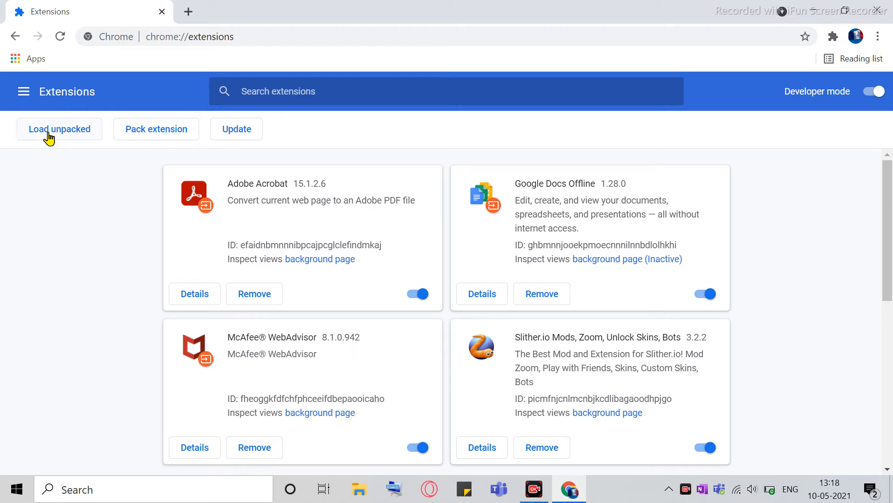
Load unpacked, browsing into skribbl-io-autodraw-master and choosing the inner folder as the extension
left_click(60, 128)
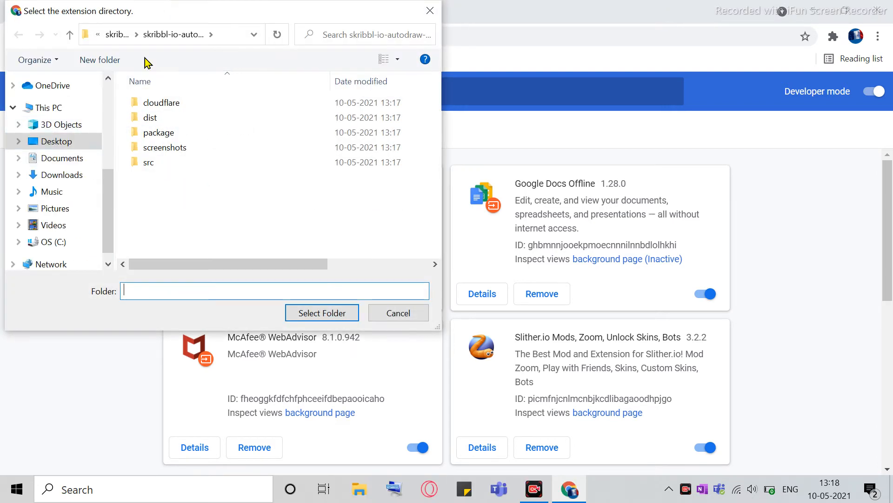
left_click(151, 117)
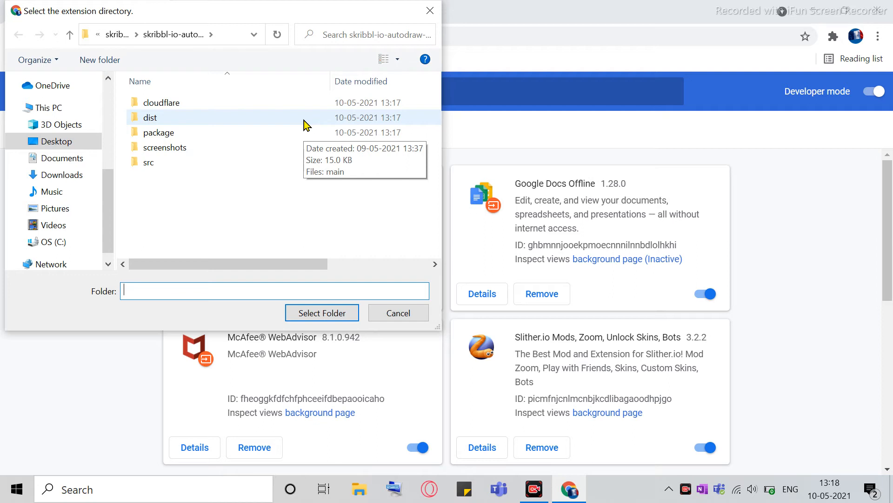
mouse_move(67, 156)
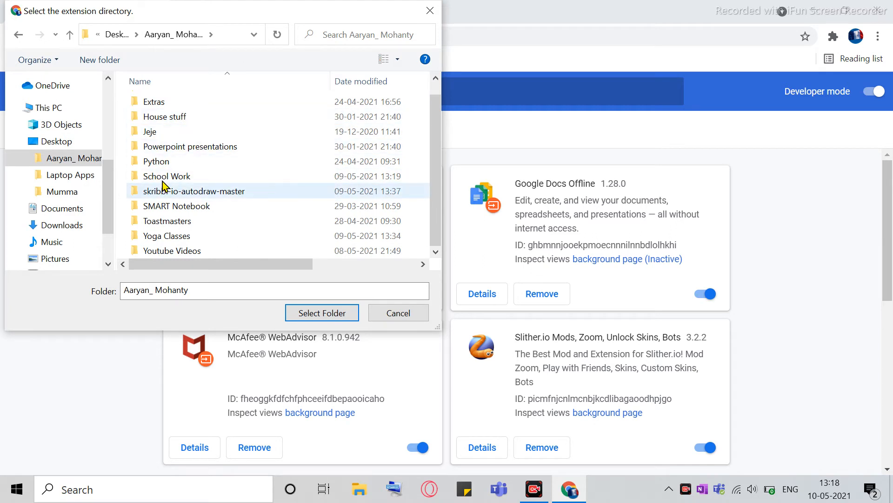
mouse_move(206, 197)
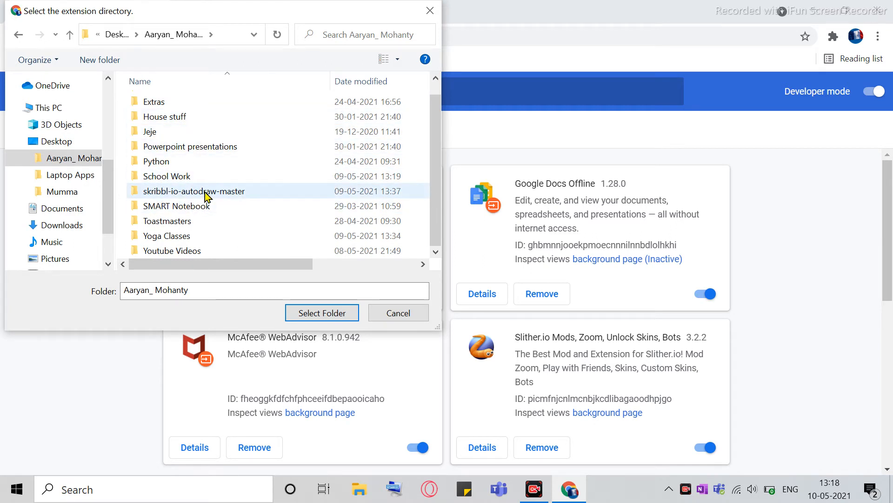
double_click(193, 191)
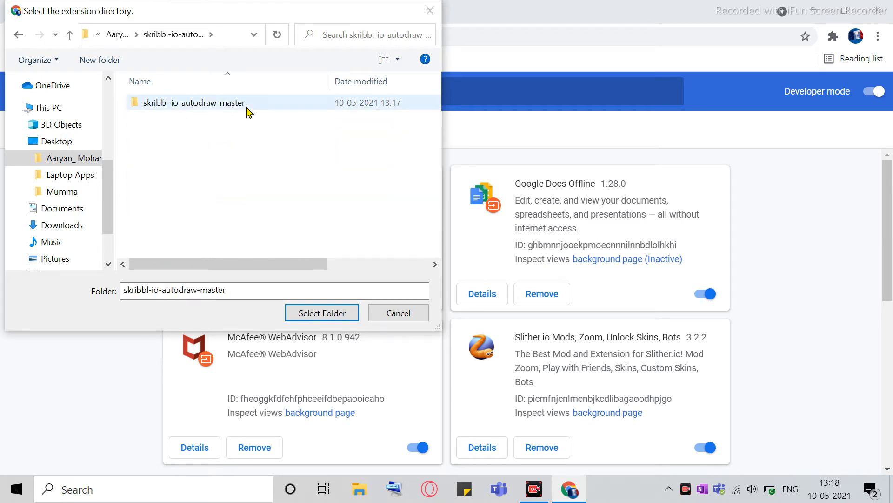
left_click(321, 313)
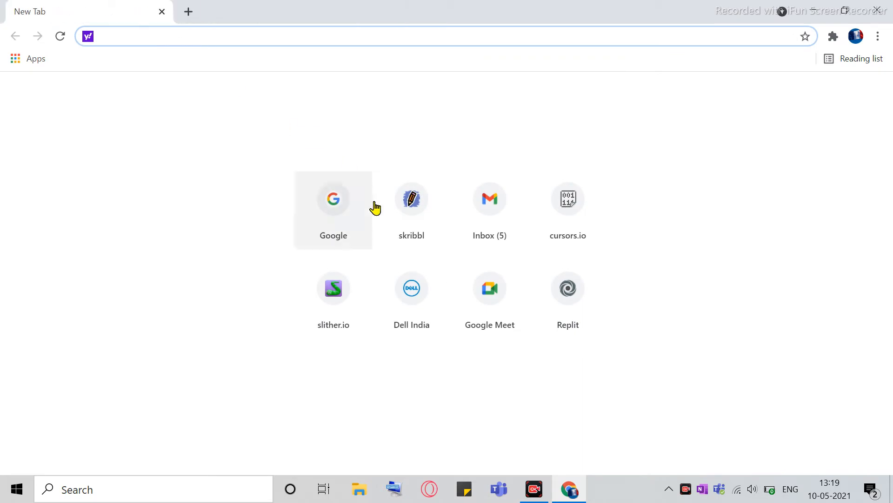
Join a public skribbl.io game and choose 'chair' as the word to draw
left_click(411, 200)
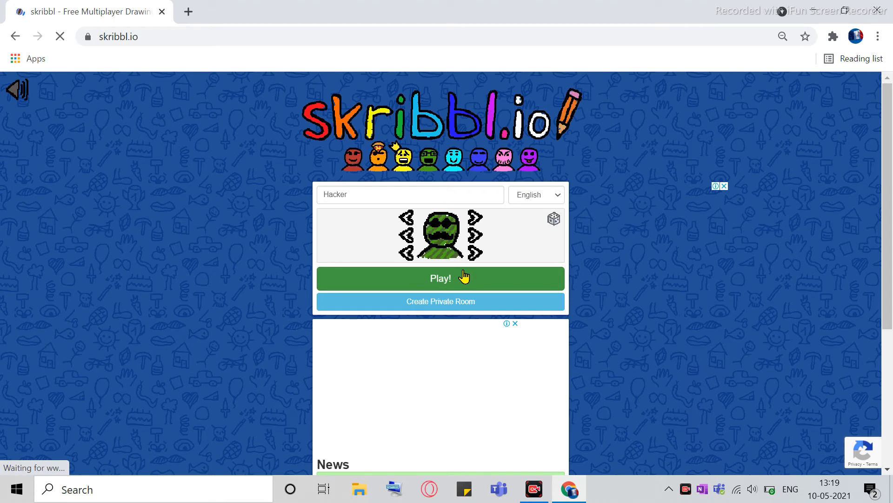
left_click(440, 278)
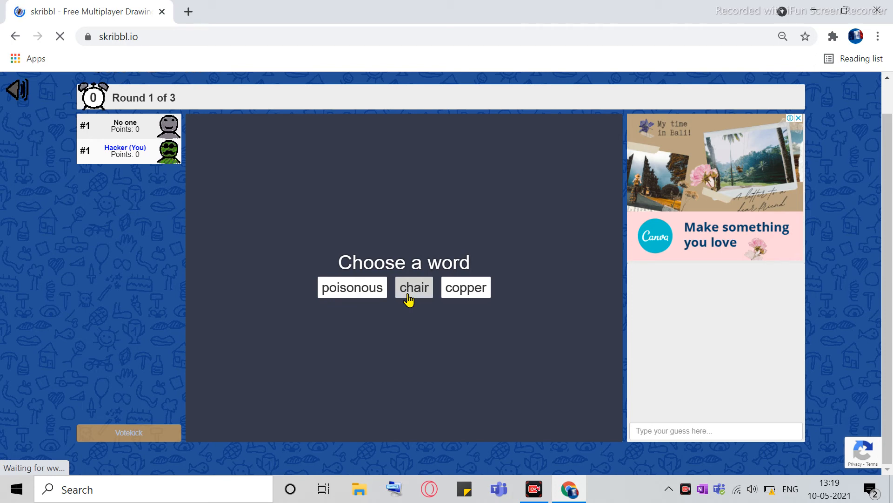
left_click(413, 287)
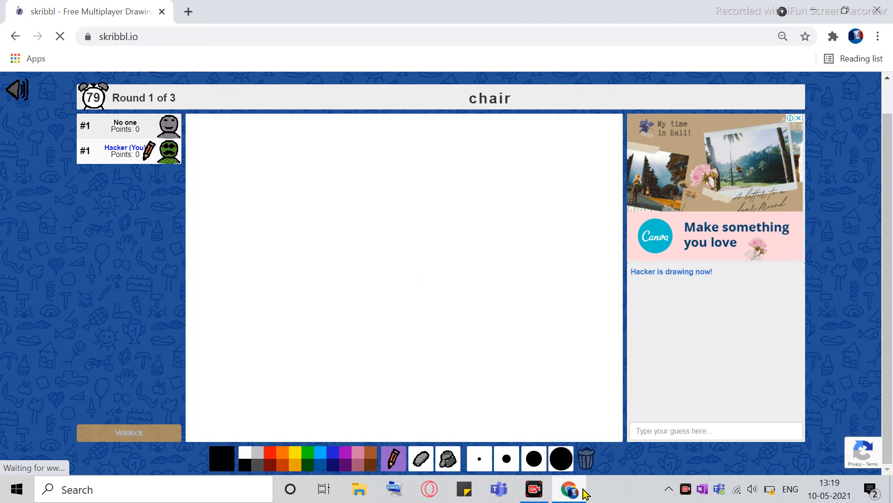
Open a second Chrome window and search Yahoo for chair clipart
right_click(569, 488)
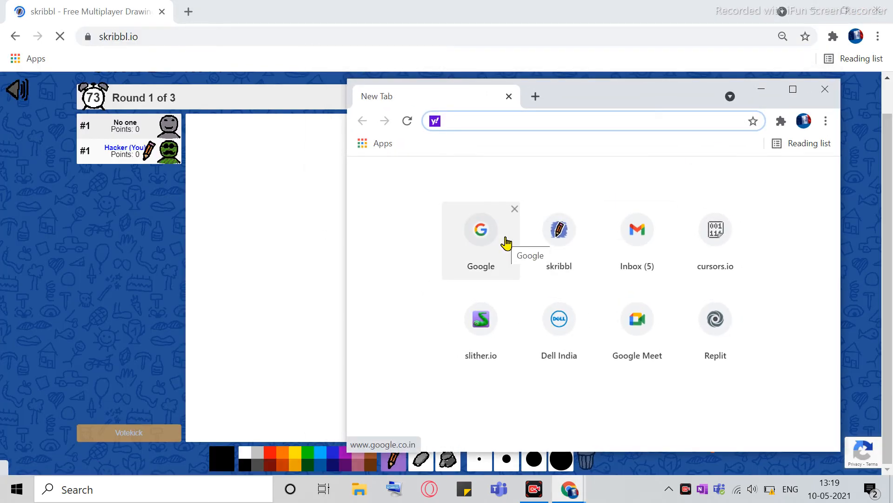
type("chair clpiart")
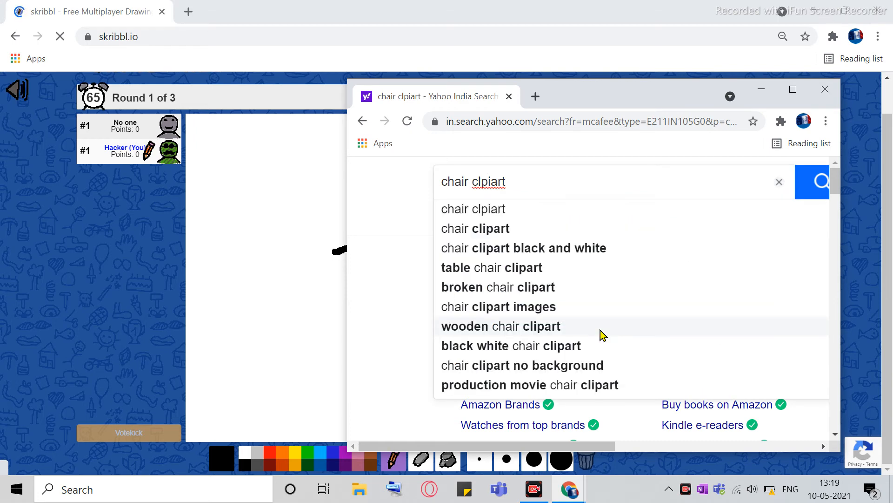
left_click(474, 228)
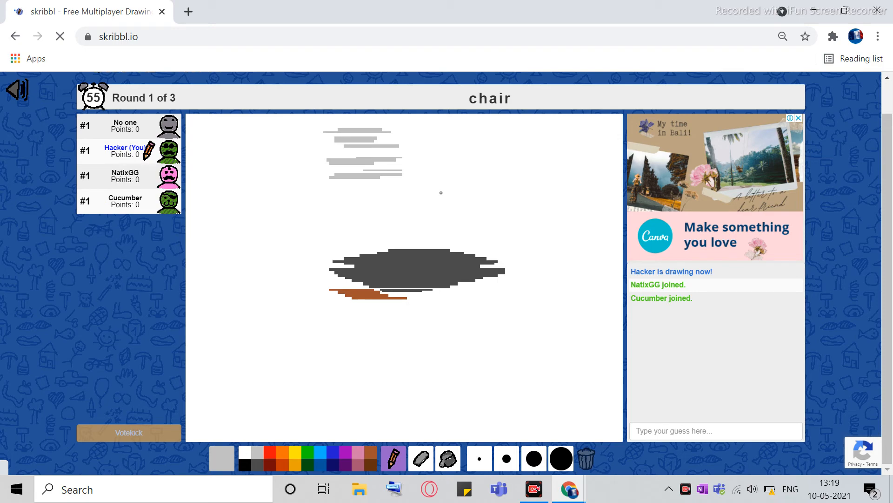
Trigger the autodraw on a chair clipart image so it draws onto the skribbl.io canvas
left_click(222, 458)
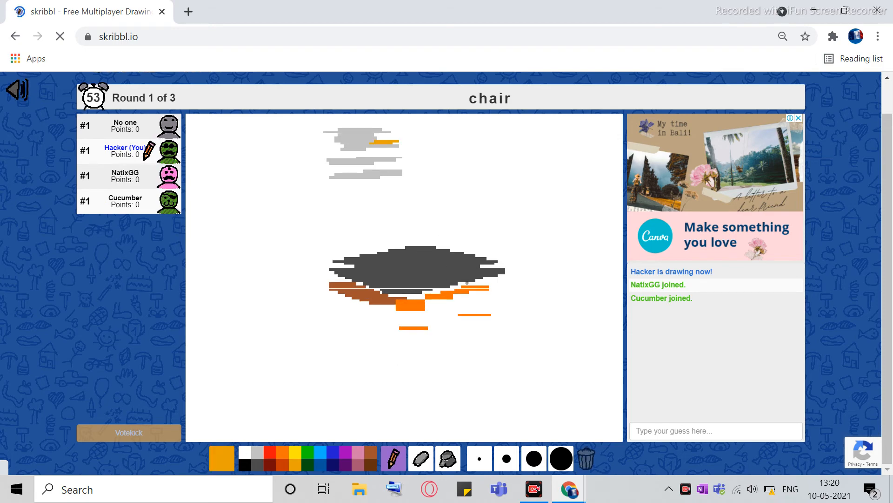
left_click(221, 458)
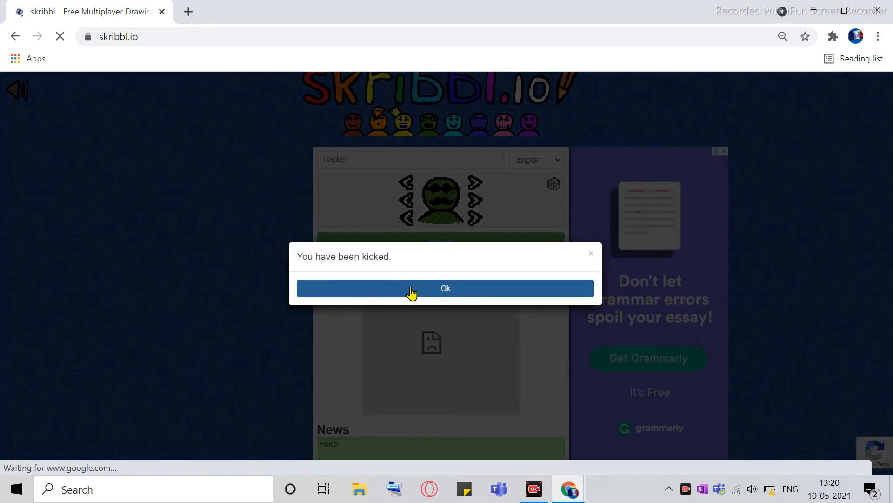
Dismiss the 'You have been kicked.' and 'Connection lost.' notices
left_click(446, 287)
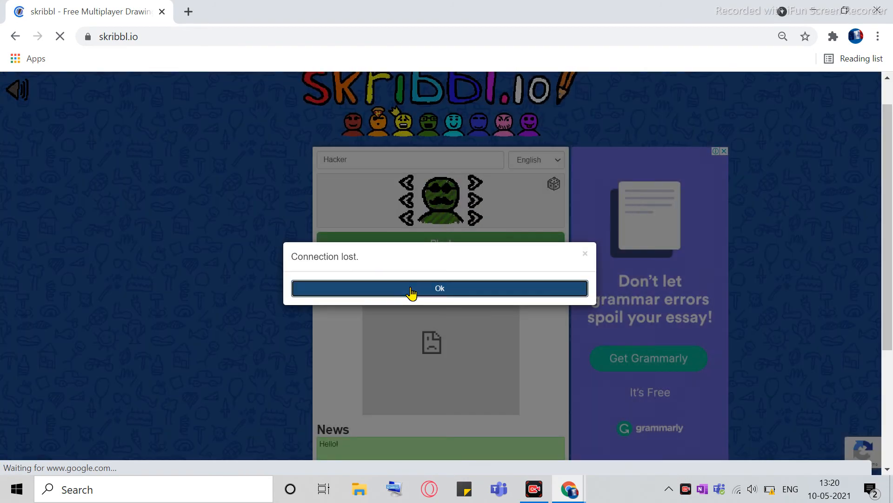
left_click(439, 288)
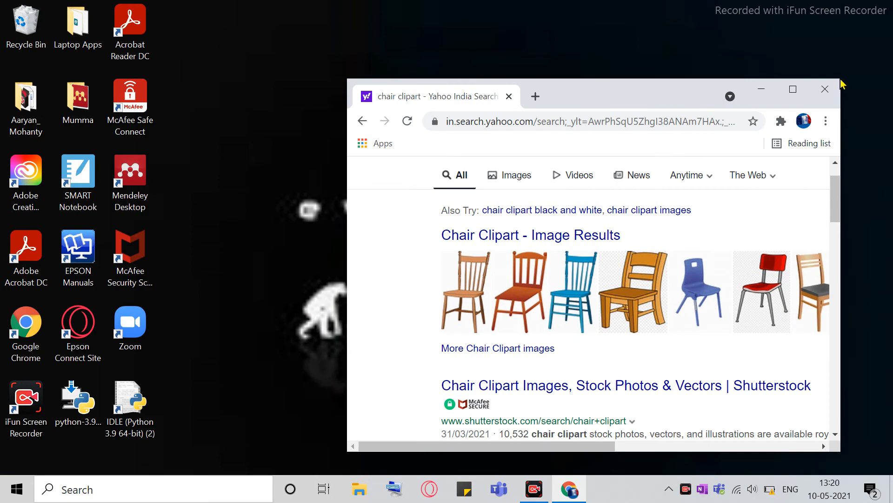
Close the chair clipart search window, leaving only the Windows desktop
left_click(824, 89)
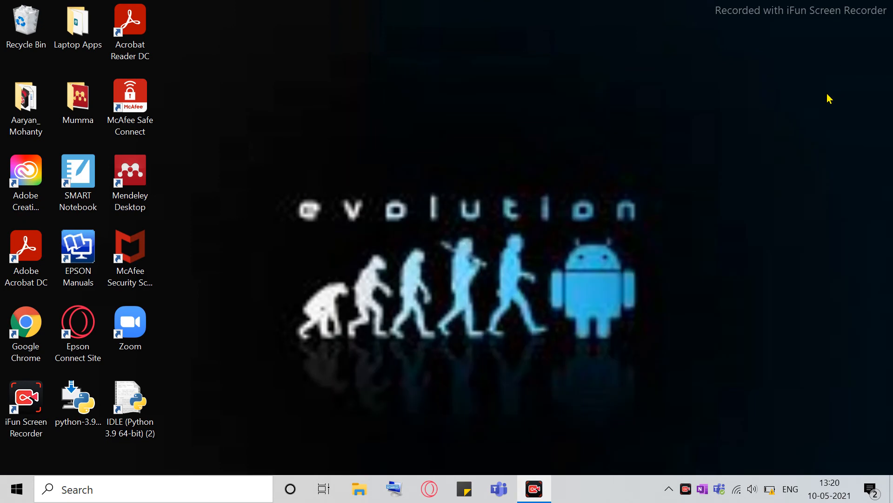
mouse_move(732, 124)
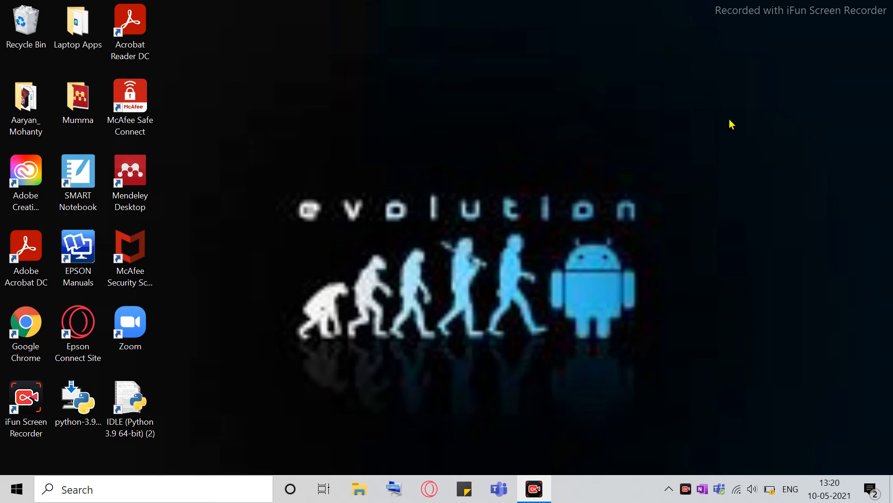
mouse_move(696, 215)
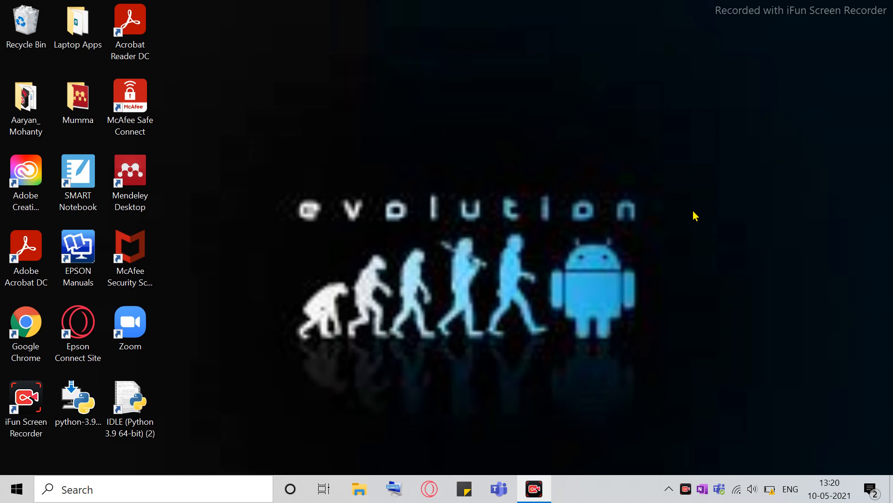
mouse_move(791, 463)
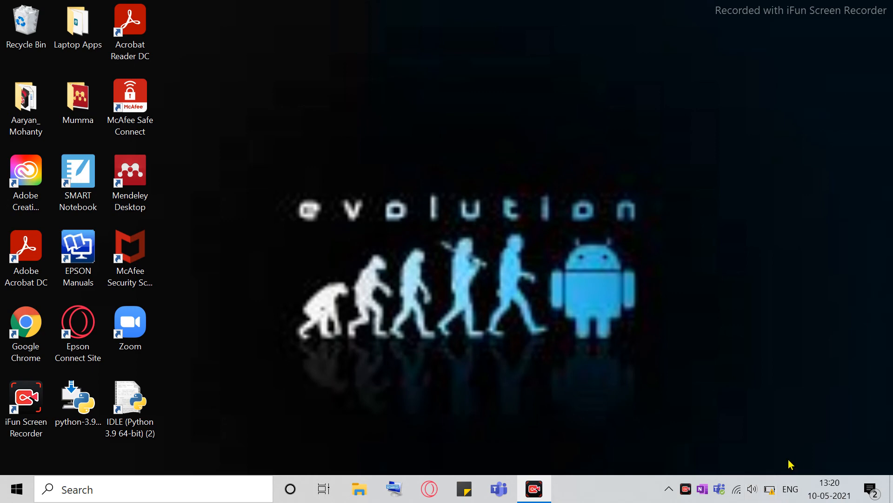